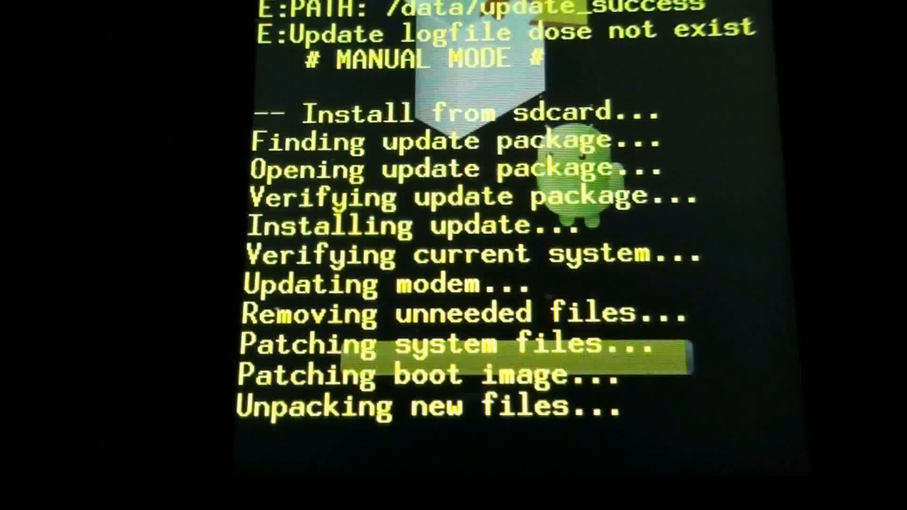
- Install the official Android 2.2.2 update package via Install from sdcard in recovery
scroll(down, 3)
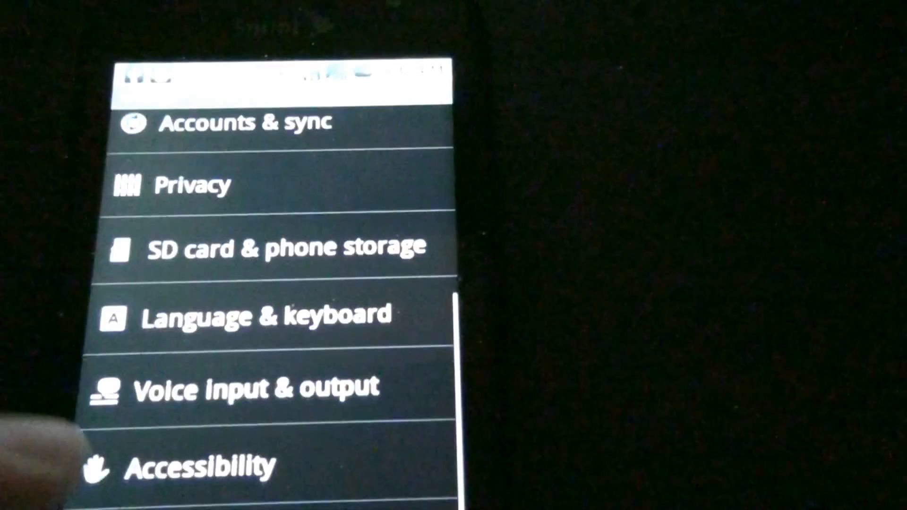
- Scroll through the Settings list and go back to the home screen
scroll(down, 3)
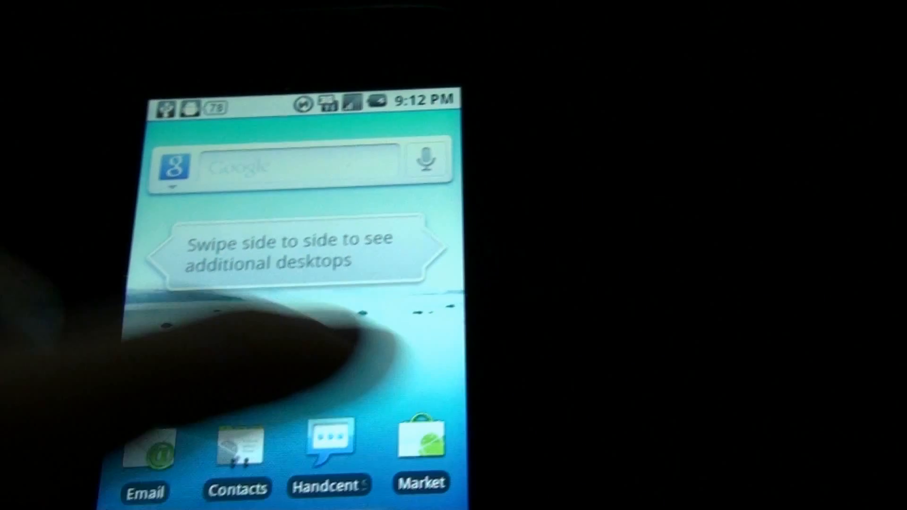
click(420, 440)
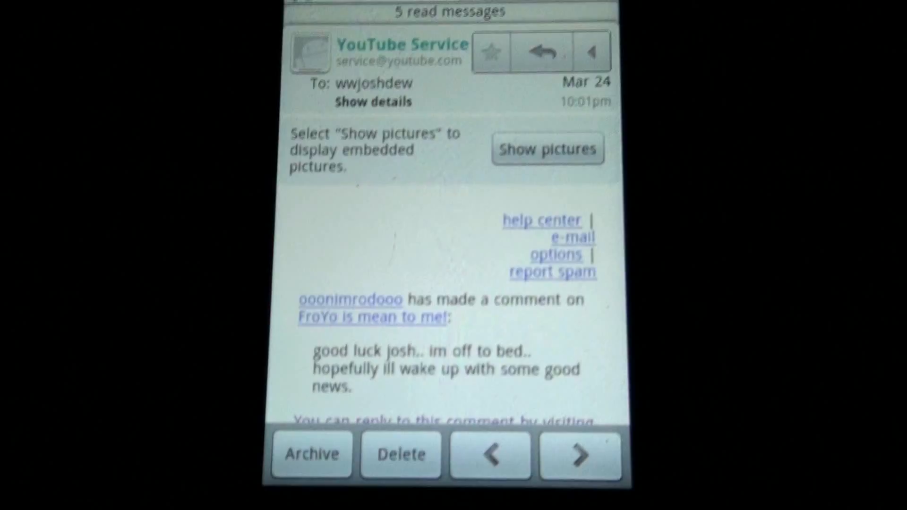
scroll(down, 3)
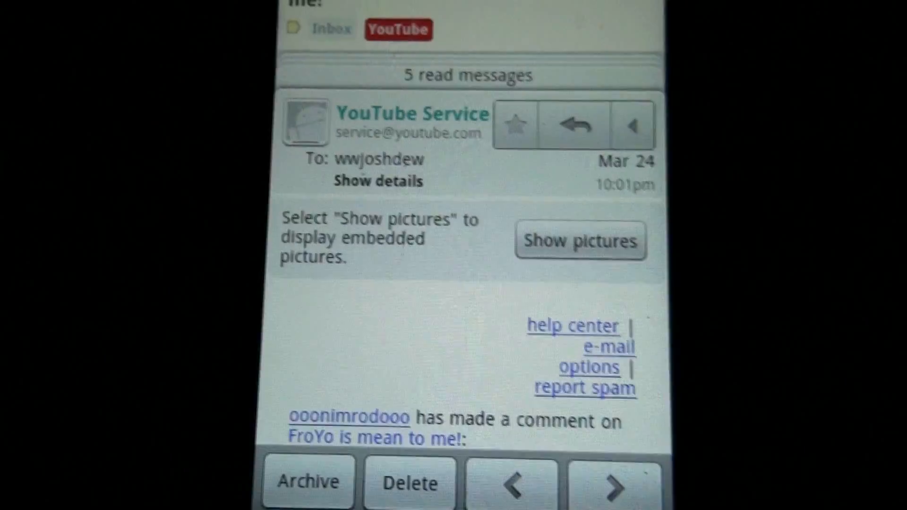
scroll(down, 3)
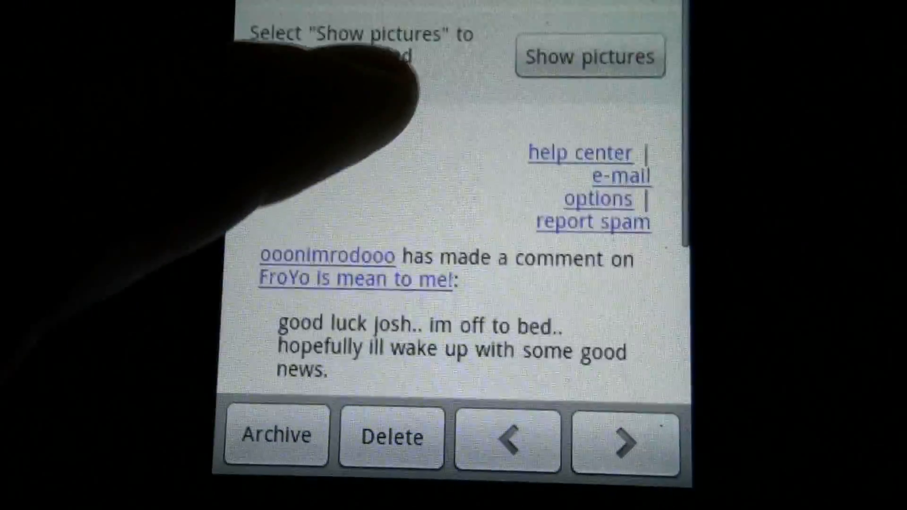
scroll(down, 3)
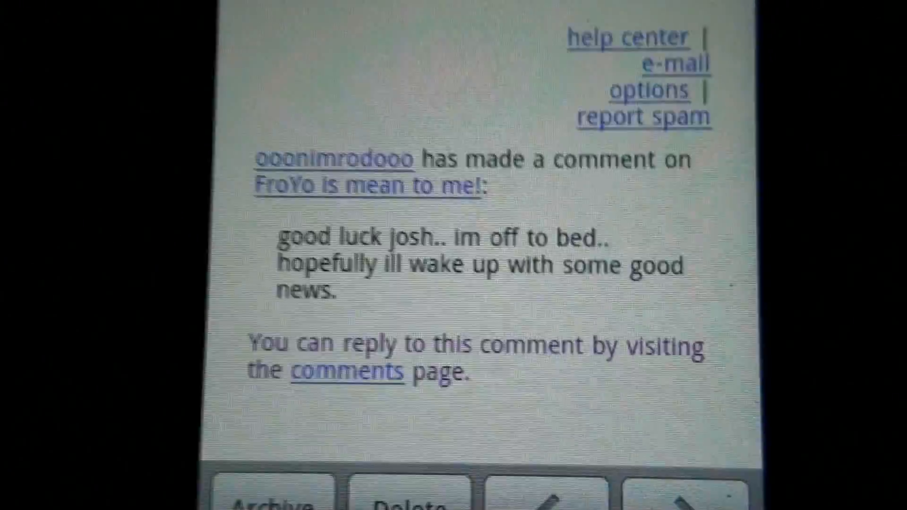
scroll(up, 3)
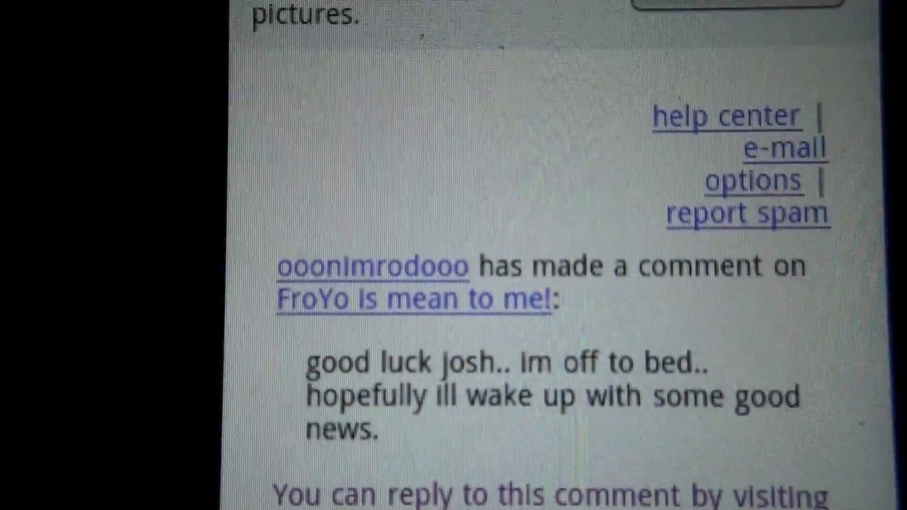
scroll(up, 3)
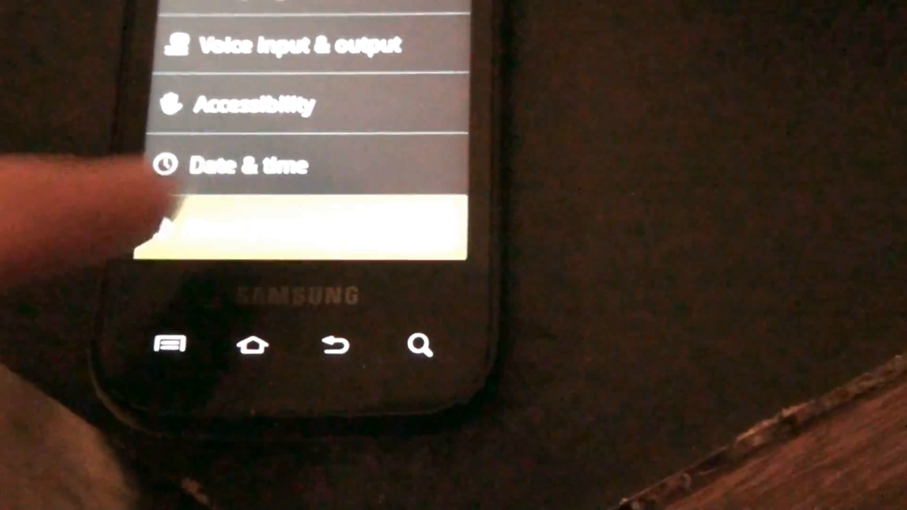
- Open About phone at the bottom of Settings to check the installed Android version
click(253, 345)
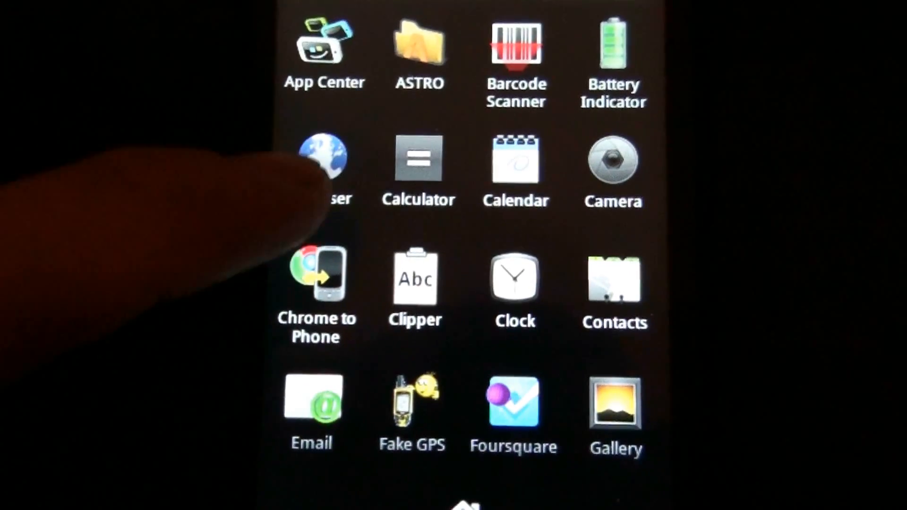
- Launch Browser and turn on Instant (beta) on the Google mobile page
click(324, 159)
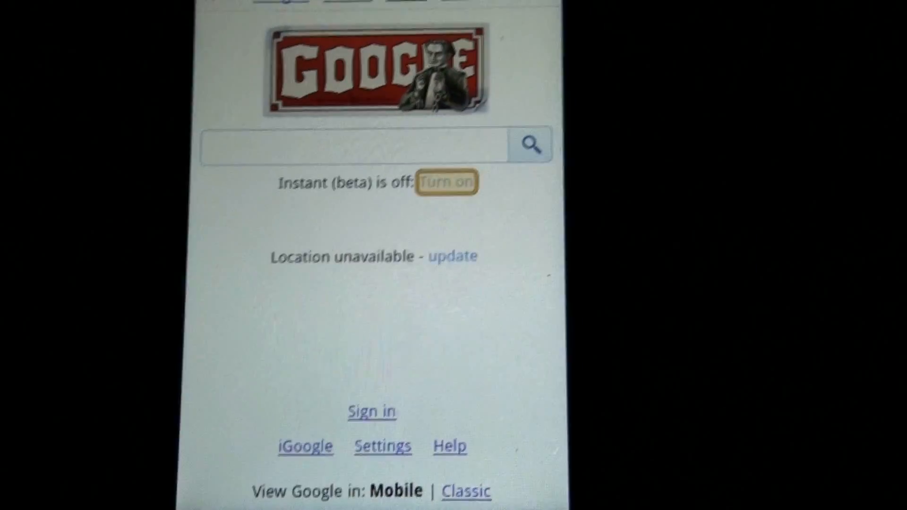
click(446, 181)
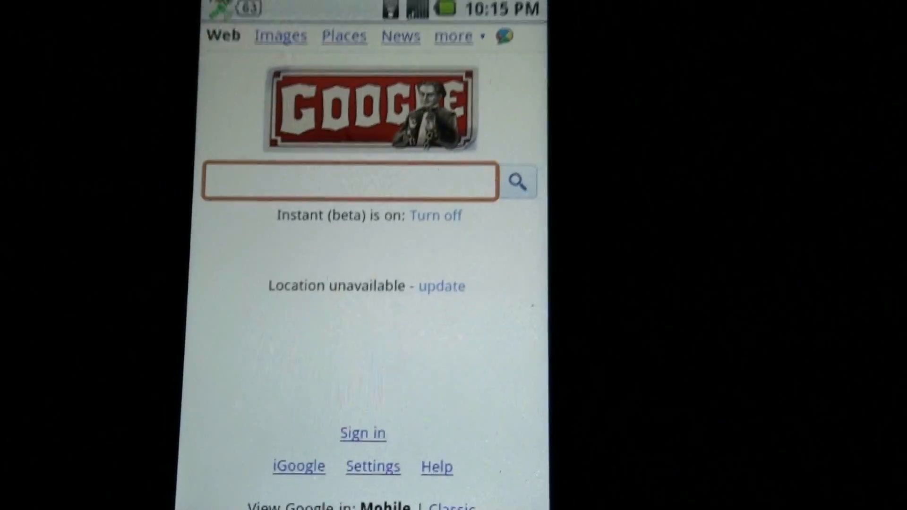